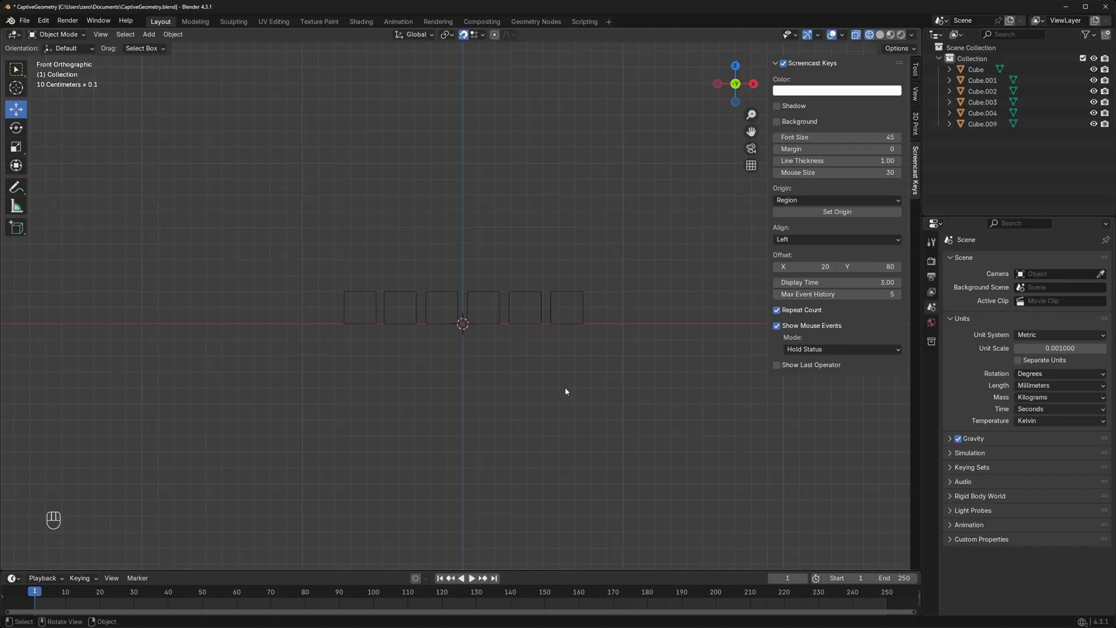
# Add a torus, scale it to about 10.8 mm, rotate 90° on X and place it at X 3 mm, Z 10 mm
pyautogui.press('shift+a')
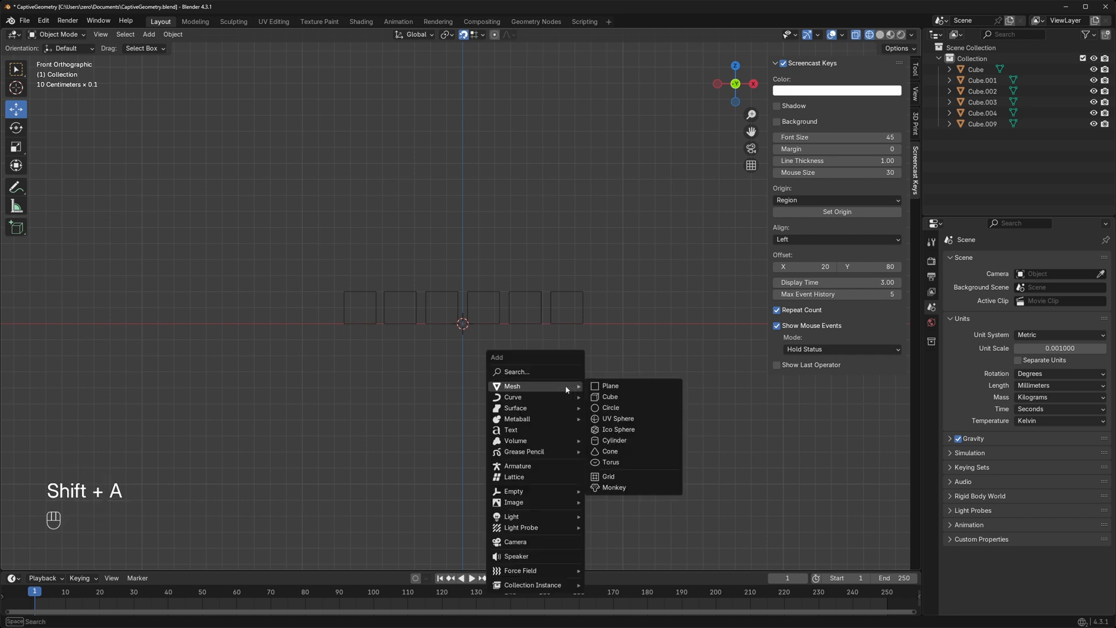
pyautogui.click(610, 461)
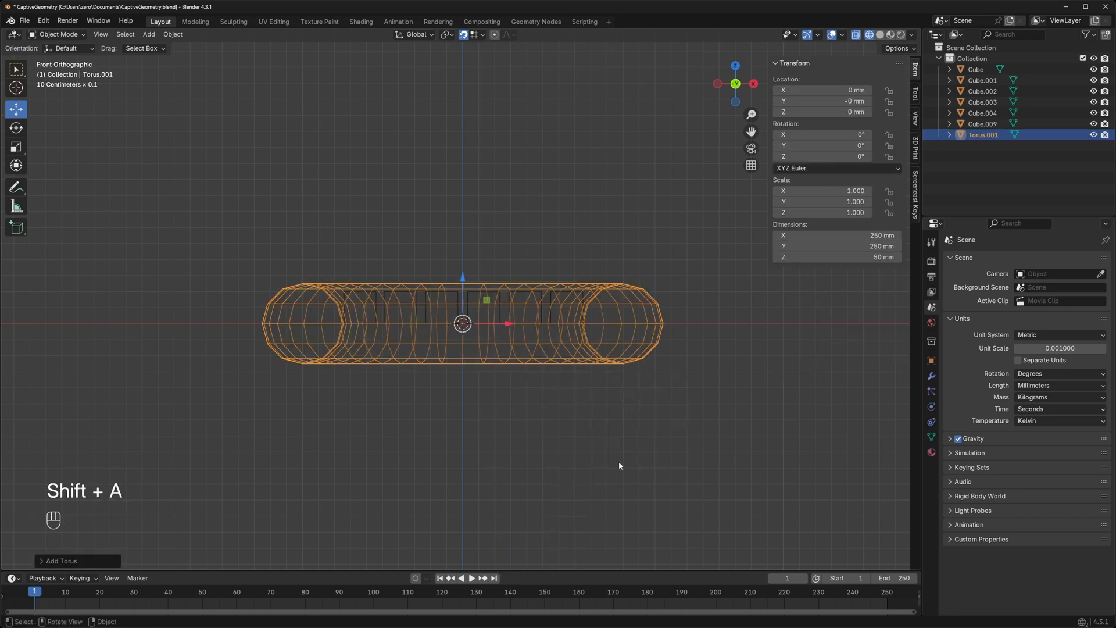
pyautogui.press('s')
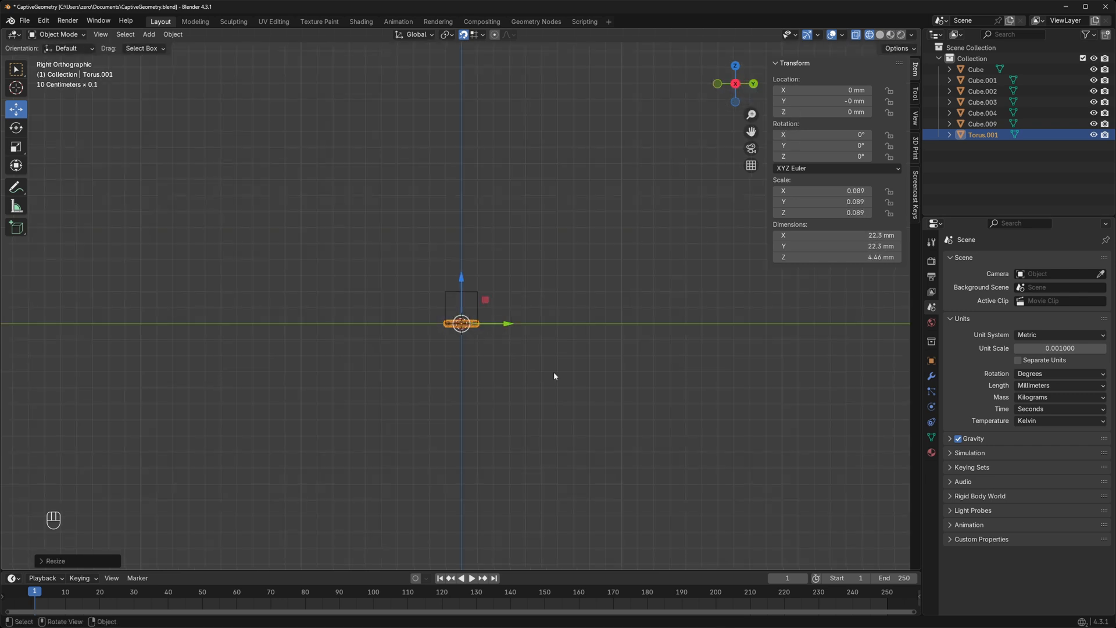
pyautogui.press('r')
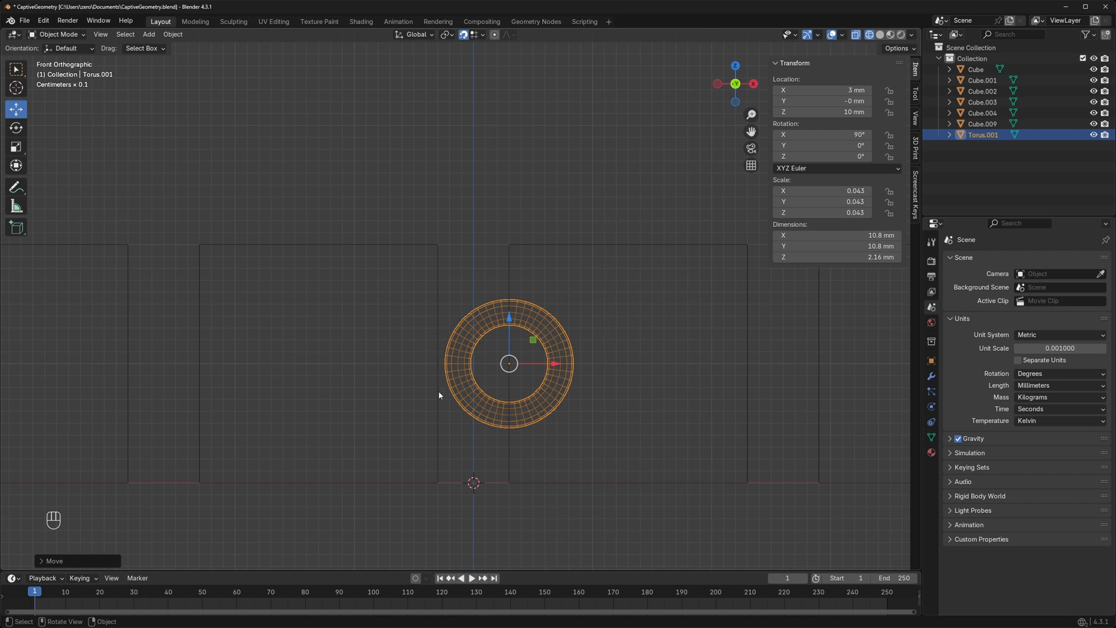
pyautogui.moveTo(439, 377)
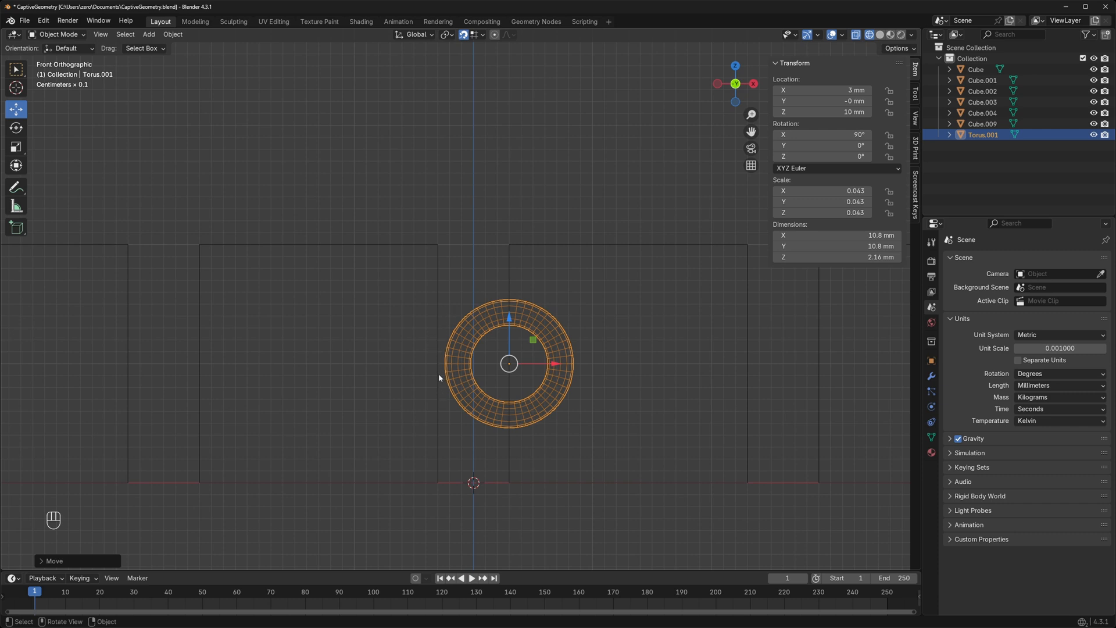
pyautogui.moveTo(442, 363)
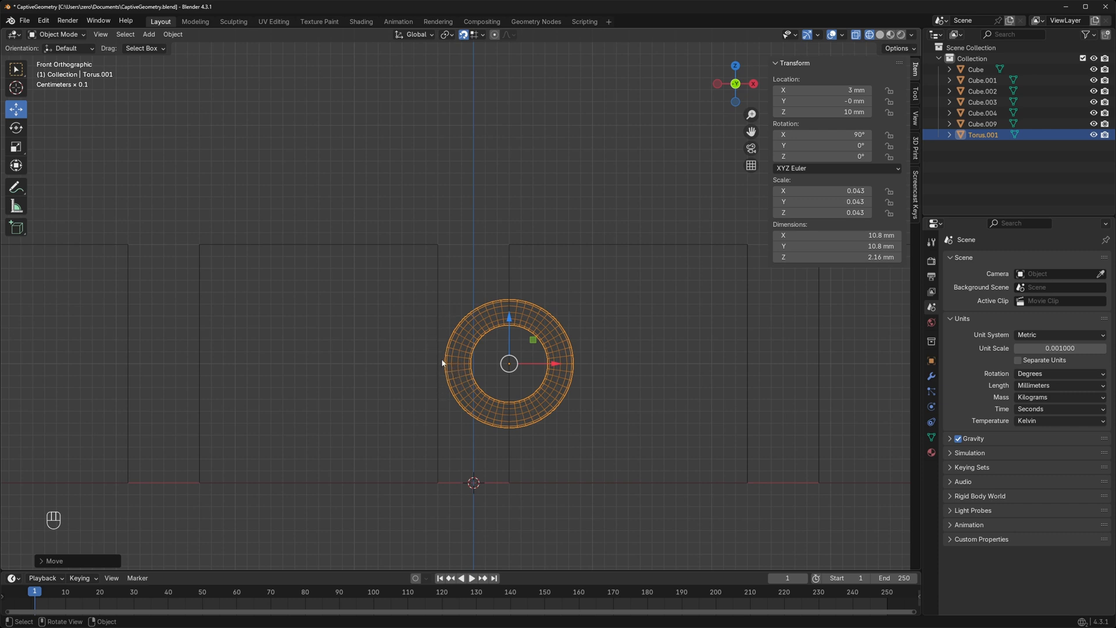
pyautogui.moveTo(506, 448)
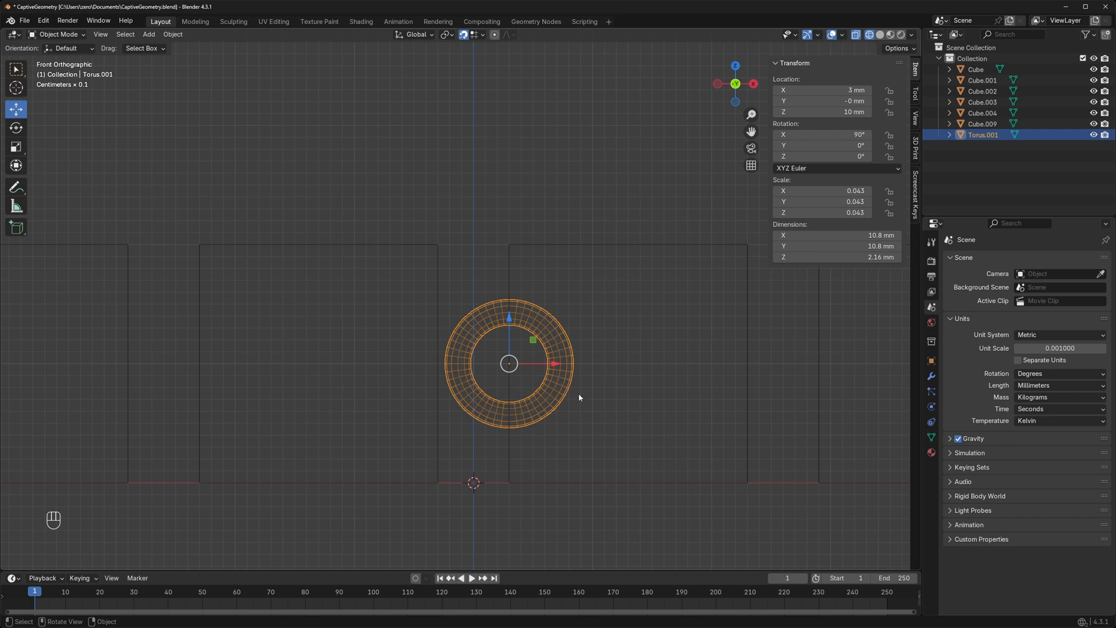
# Duplicate the torus and tilt the copy 180° on X, -40° on Y so it links through the first ring
pyautogui.press('ctrl+c')
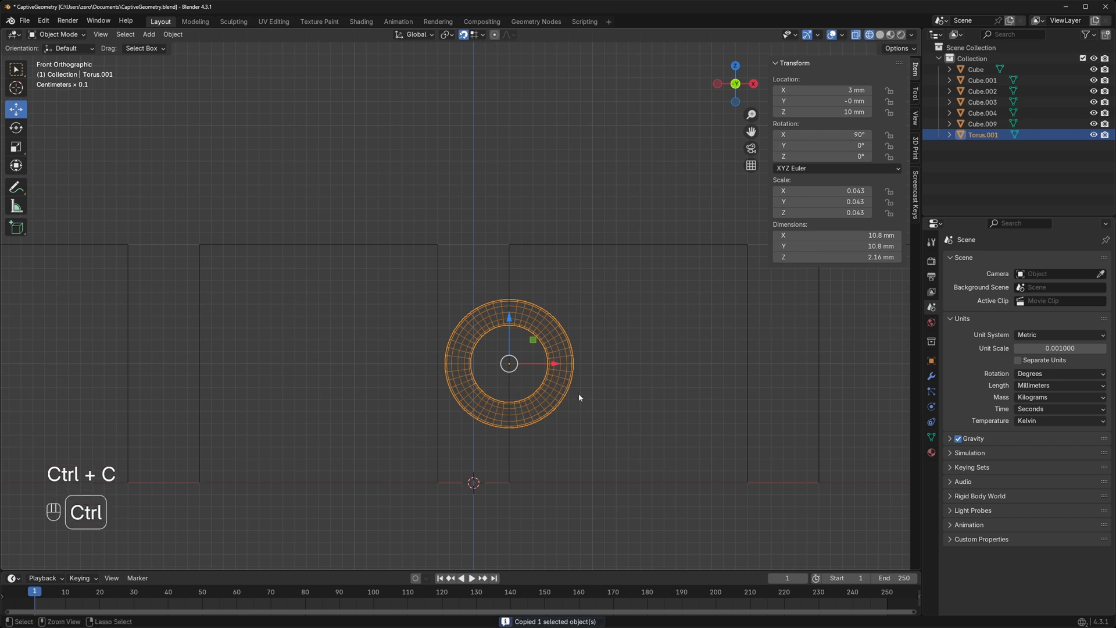
pyautogui.press('ctrl+v')
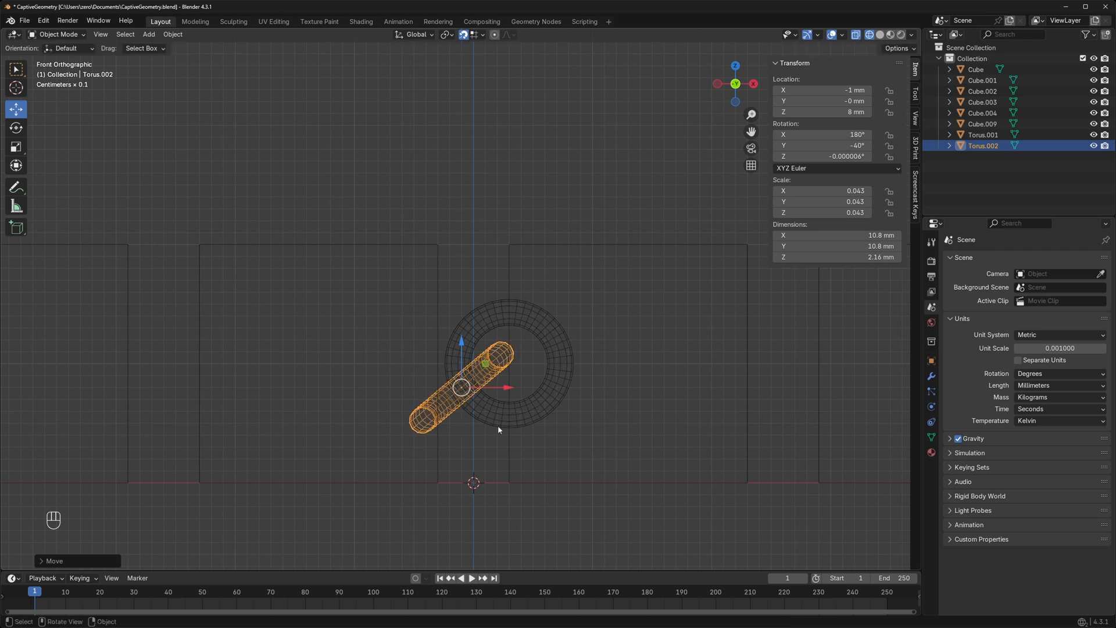
pyautogui.moveTo(443, 281)
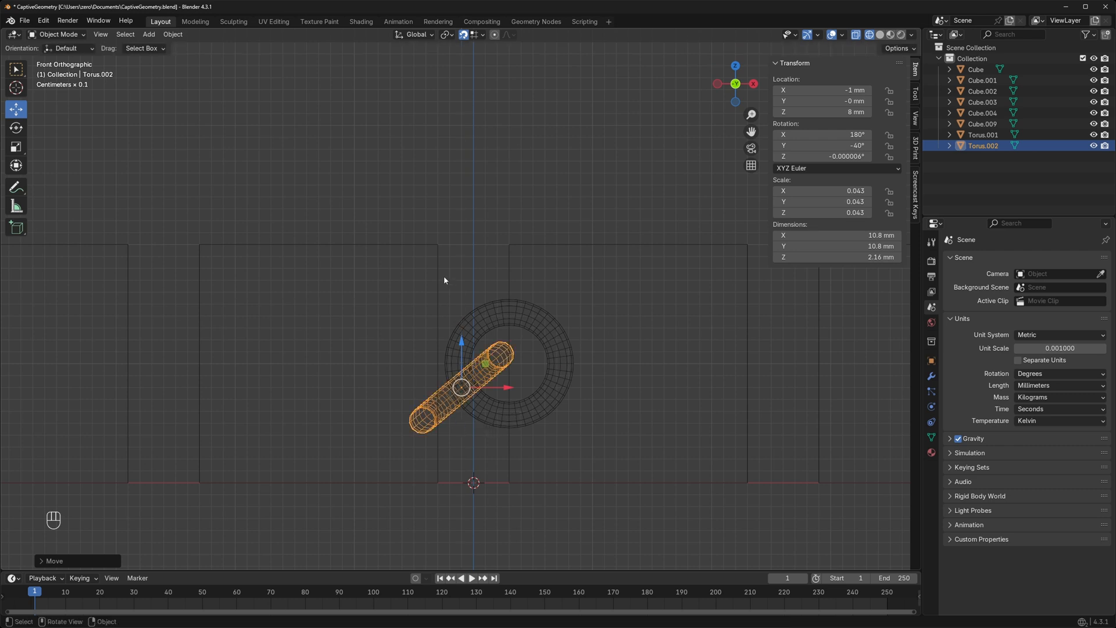
pyautogui.moveTo(439, 455)
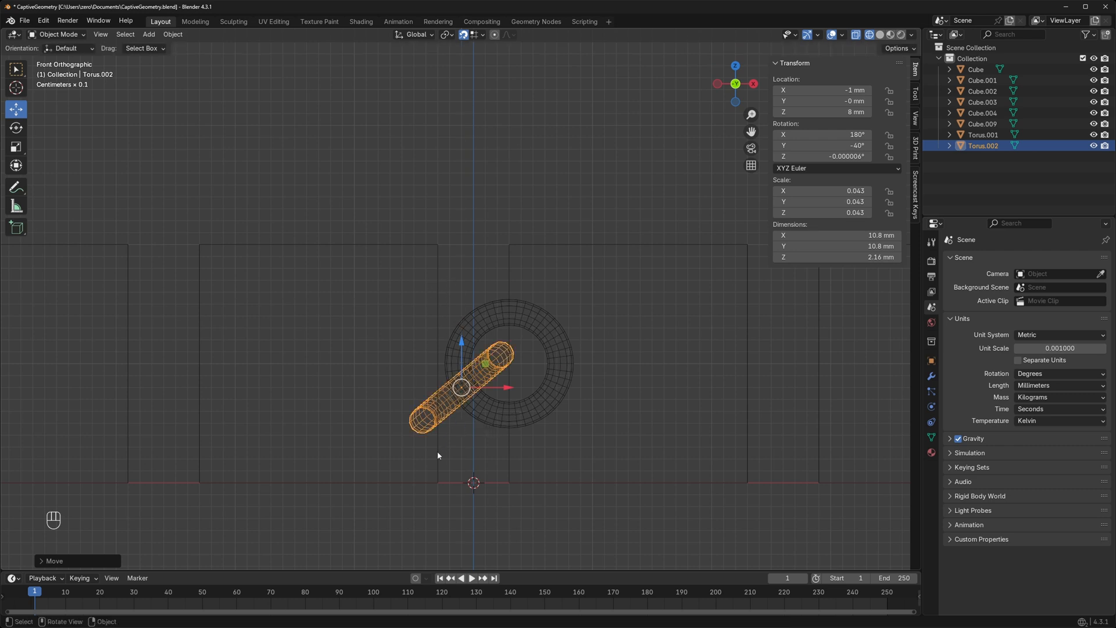
pyautogui.moveTo(428, 376)
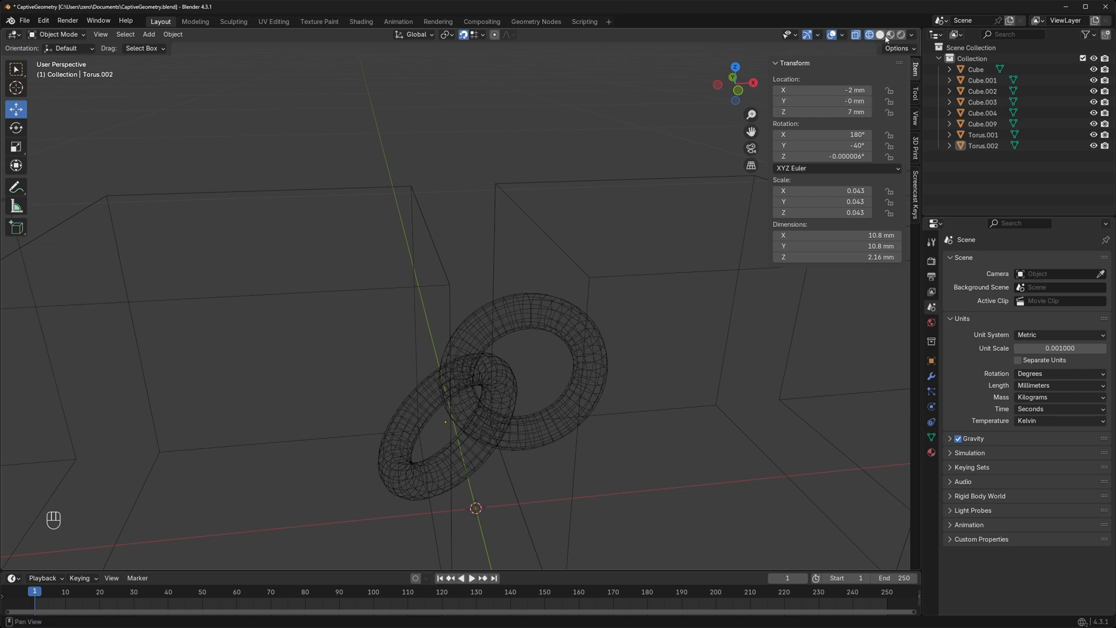
# From back orthographic view, join both tori into one object about 16.5 mm across
pyautogui.click(890, 34)
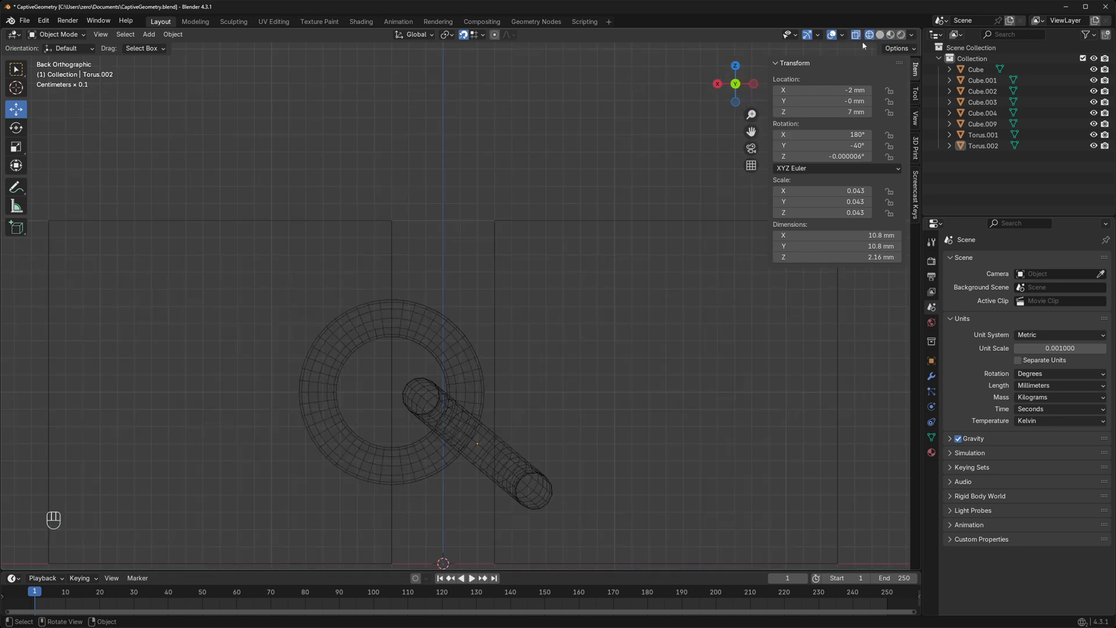
pyautogui.press('ctrl+j')
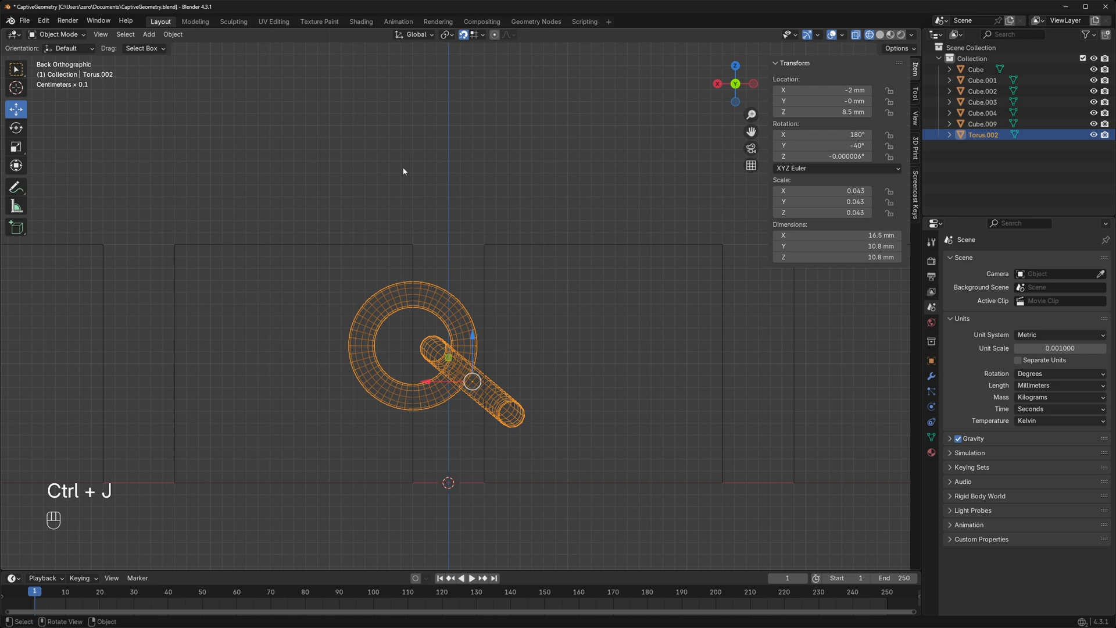
# Set the joined rings' origin to the 3D cursor at the larger ring's centre
pyautogui.click(172, 33)
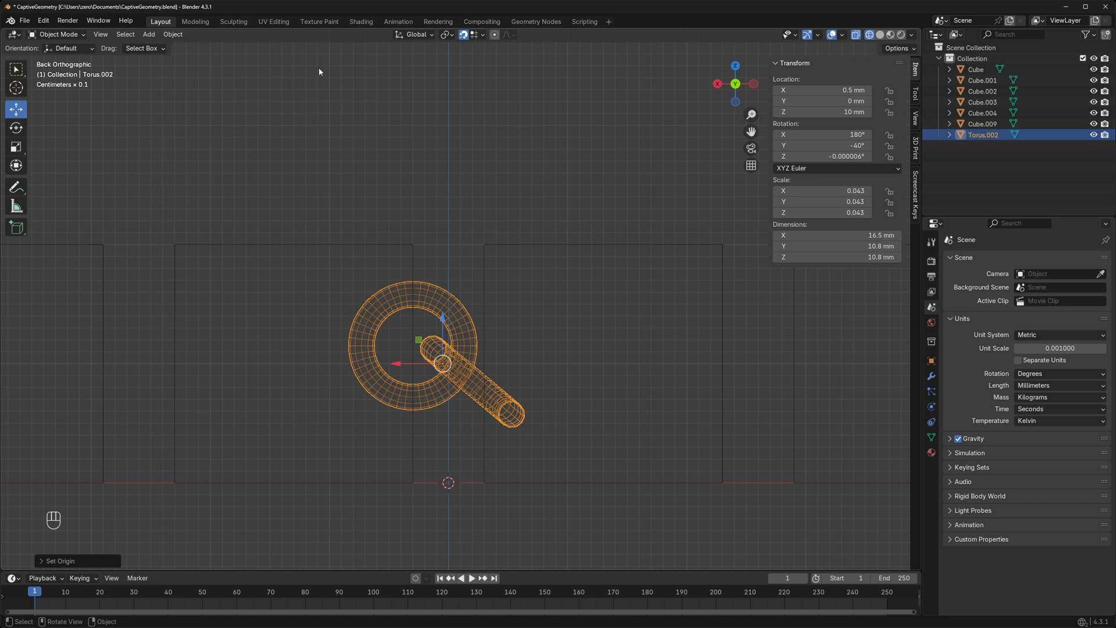
pyautogui.press('ctrl+v')
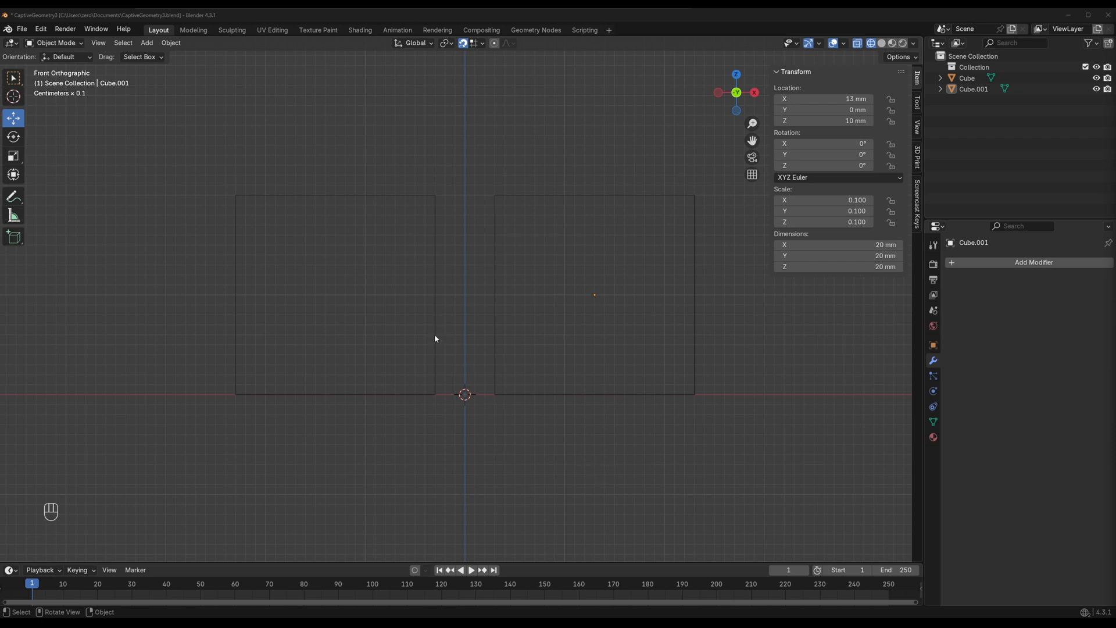
# Add a 12.3 mm cylinder at X 1 mm, Z 10 mm over the cube gap and paste a duplicate of it
pyautogui.moveTo(594, 294); pyautogui.dragTo(575, 294)
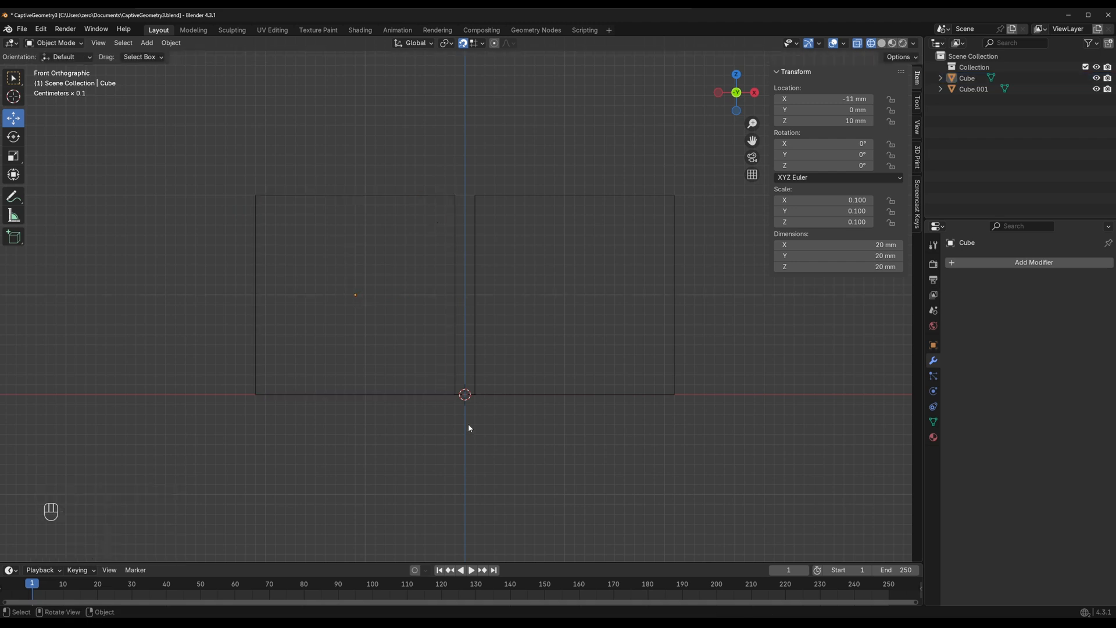
pyautogui.press('shift+a')
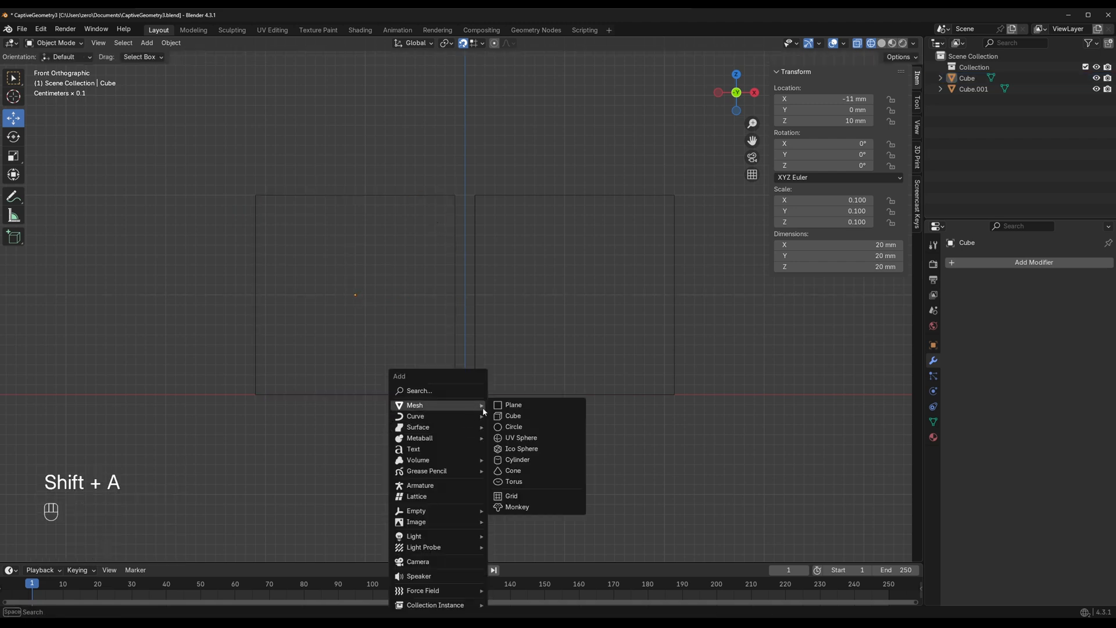
pyautogui.click(517, 459)
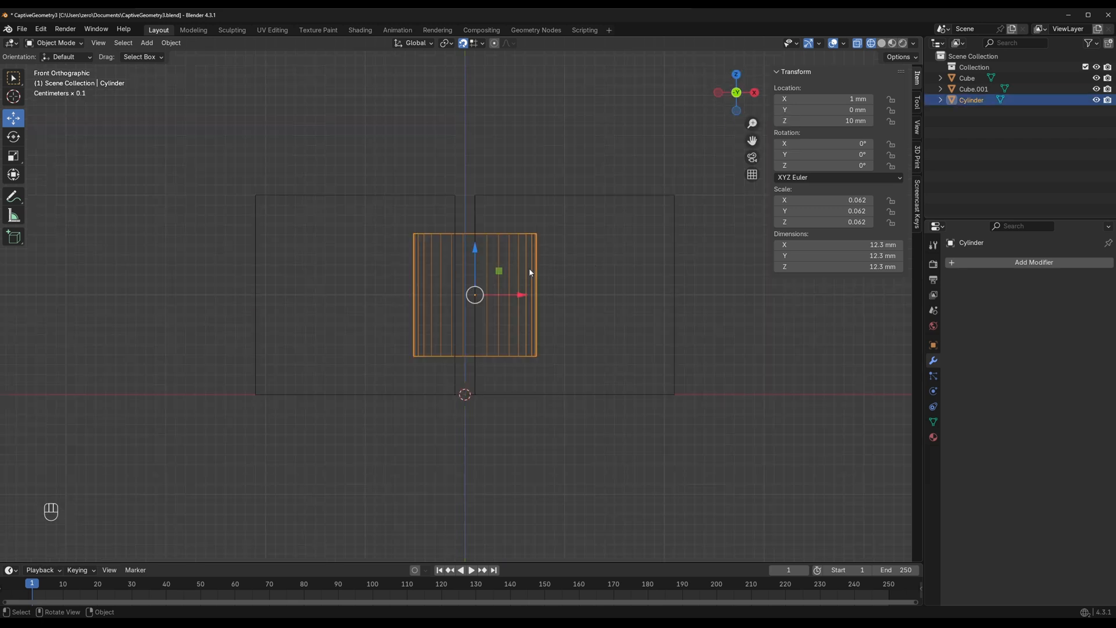
pyautogui.press('ctrl+c')
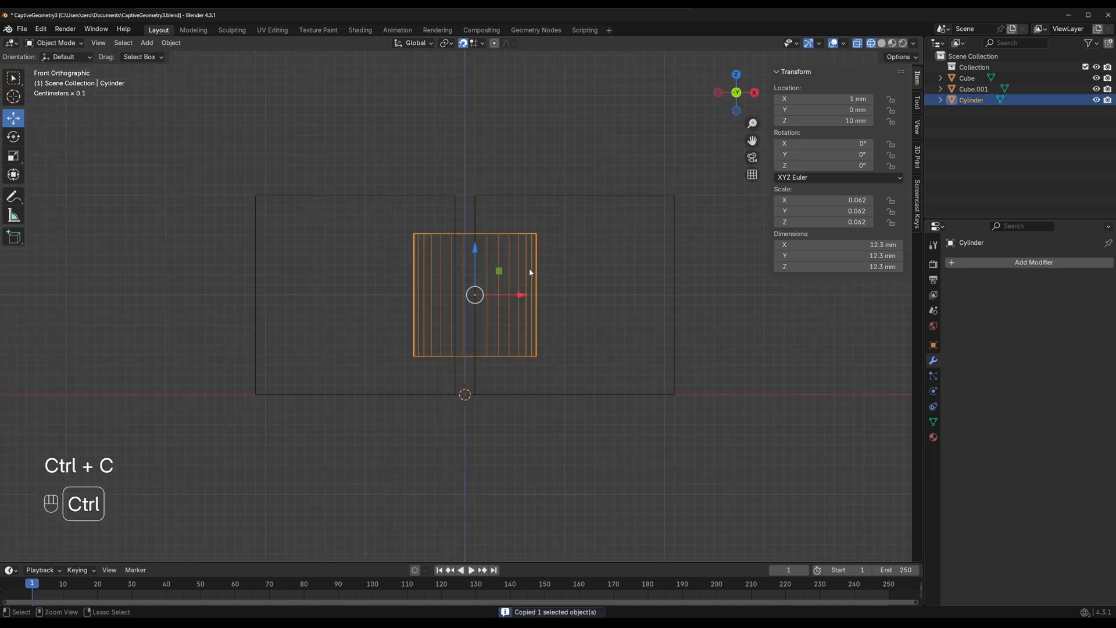
pyautogui.press('ctrl+v')
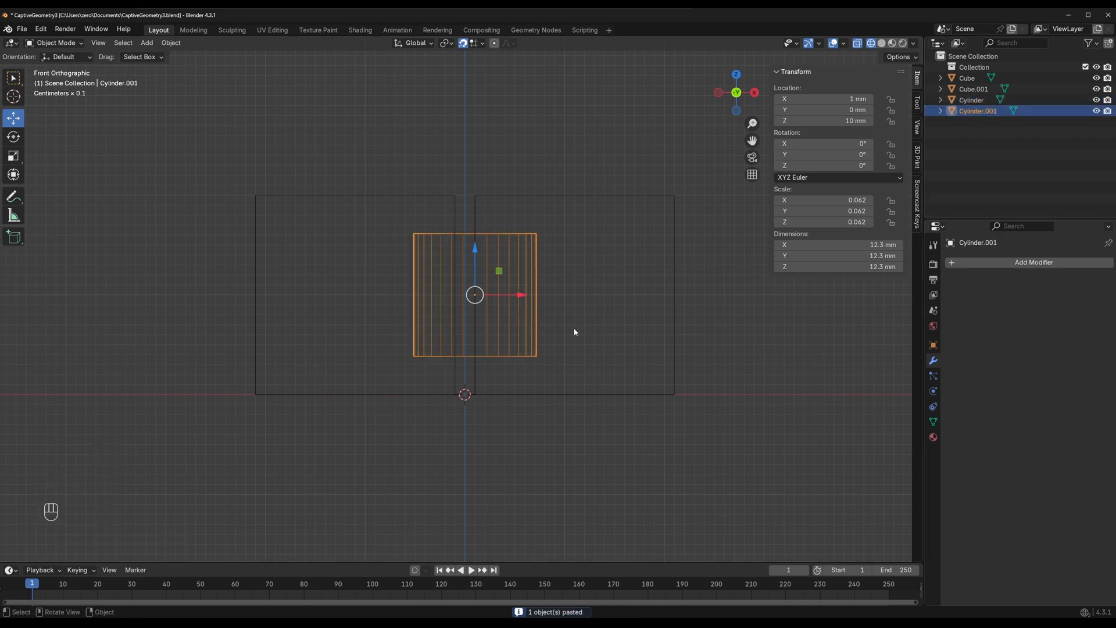
# Scale the pasted cylinder to about 7.3 mm and stretch its ends along Z through the pin
pyautogui.press('s')
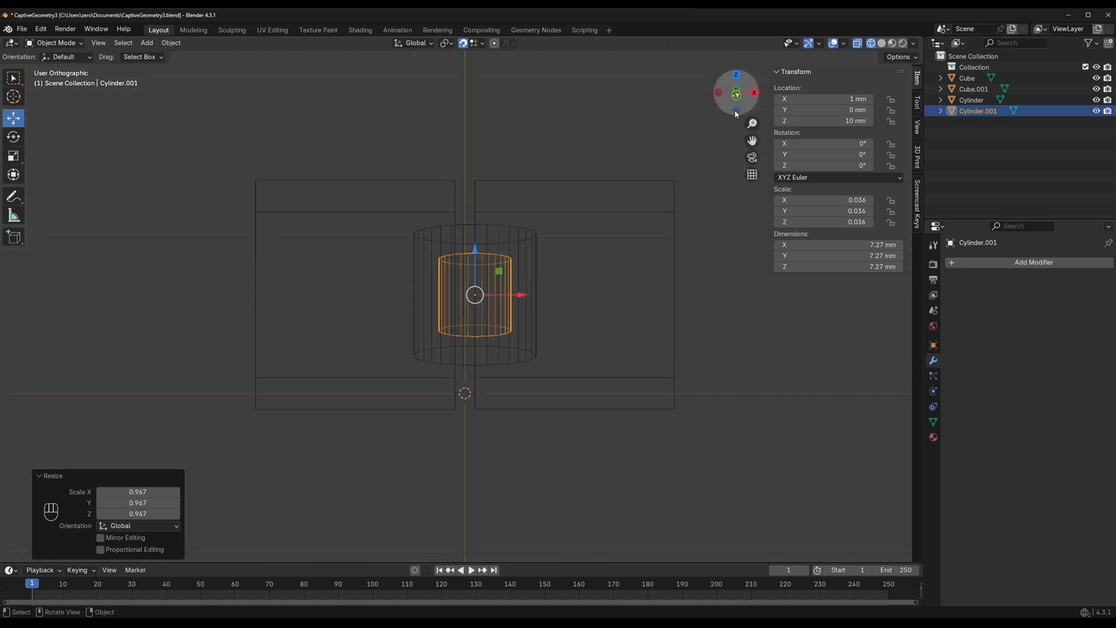
pyautogui.press('Tab')
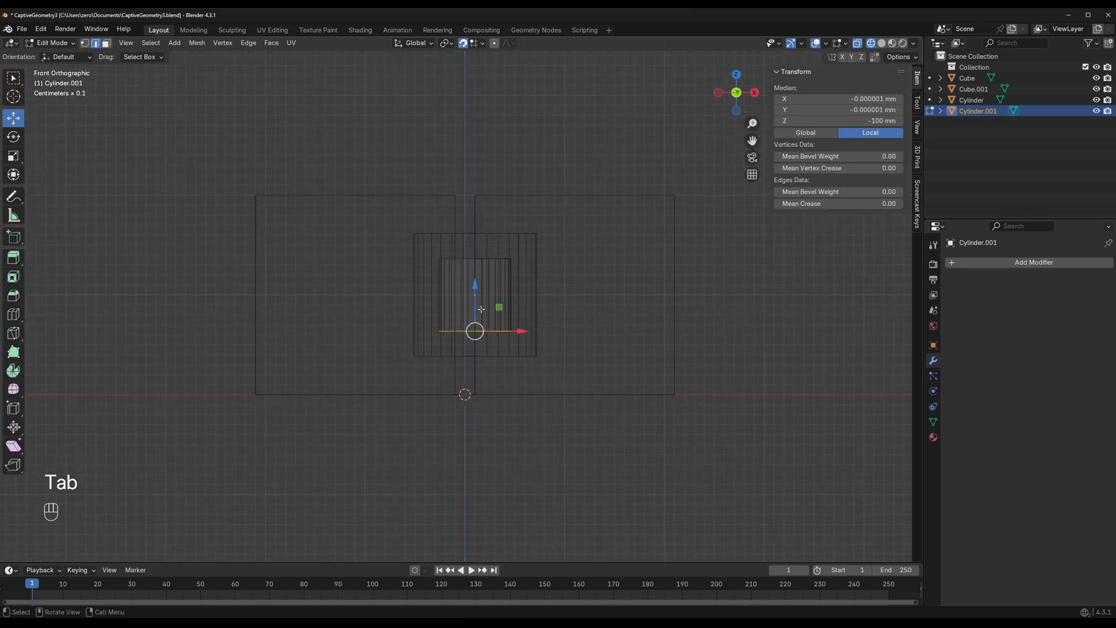
pyautogui.press('Tab')
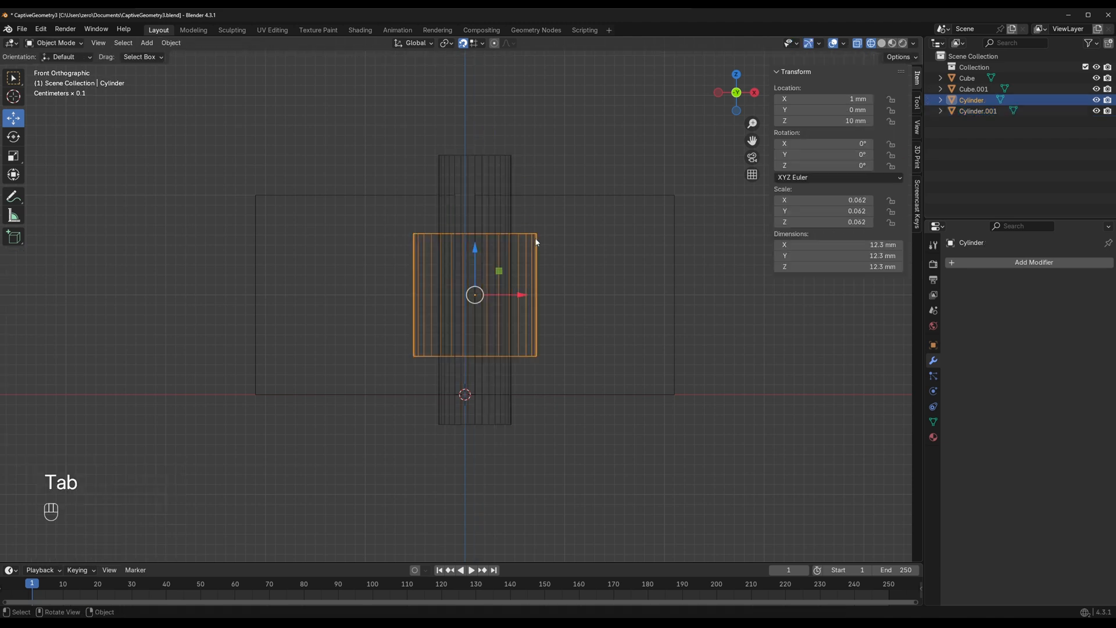
# Boolean Difference the pin Cylinder with Cylinder.001 as cutter, kept hidden in a Cuts collection
pyautogui.press('o')
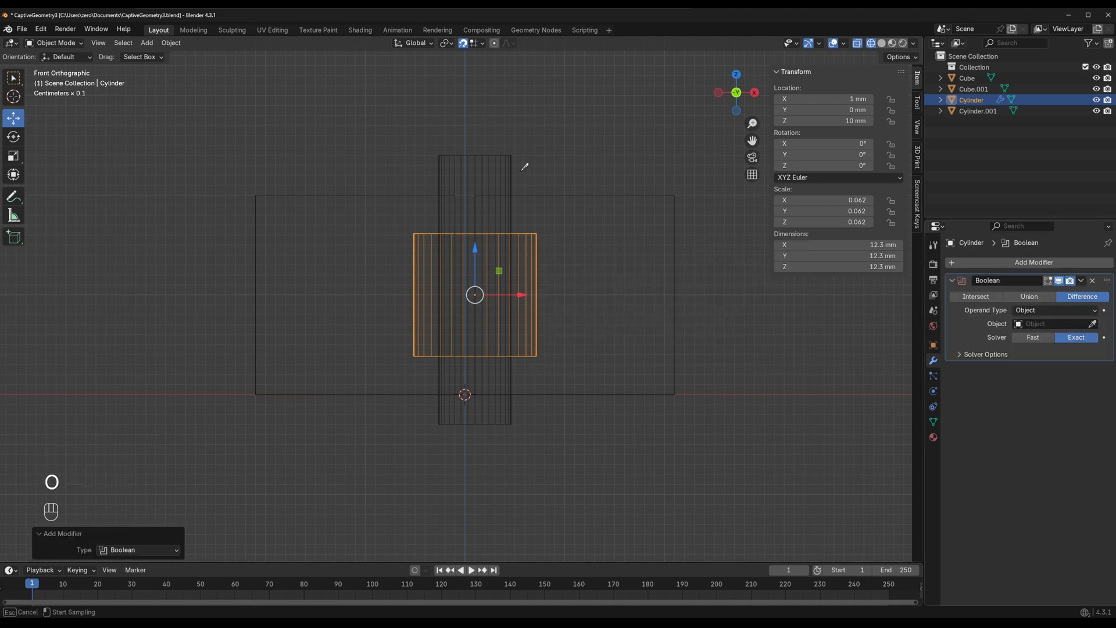
pyautogui.click(1050, 323)
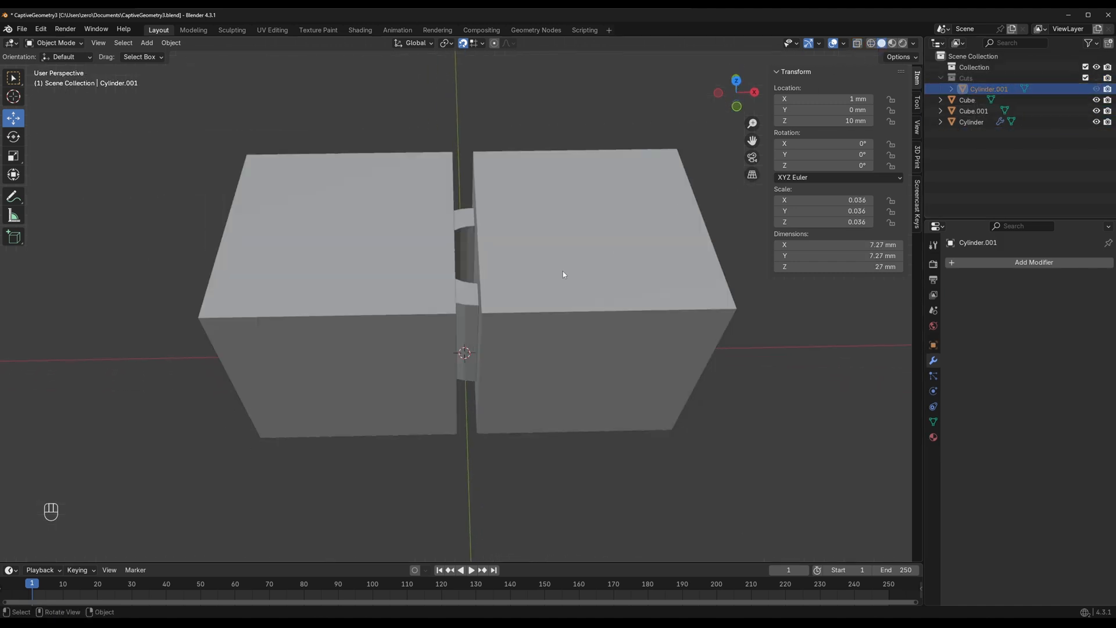
pyautogui.click(971, 122)
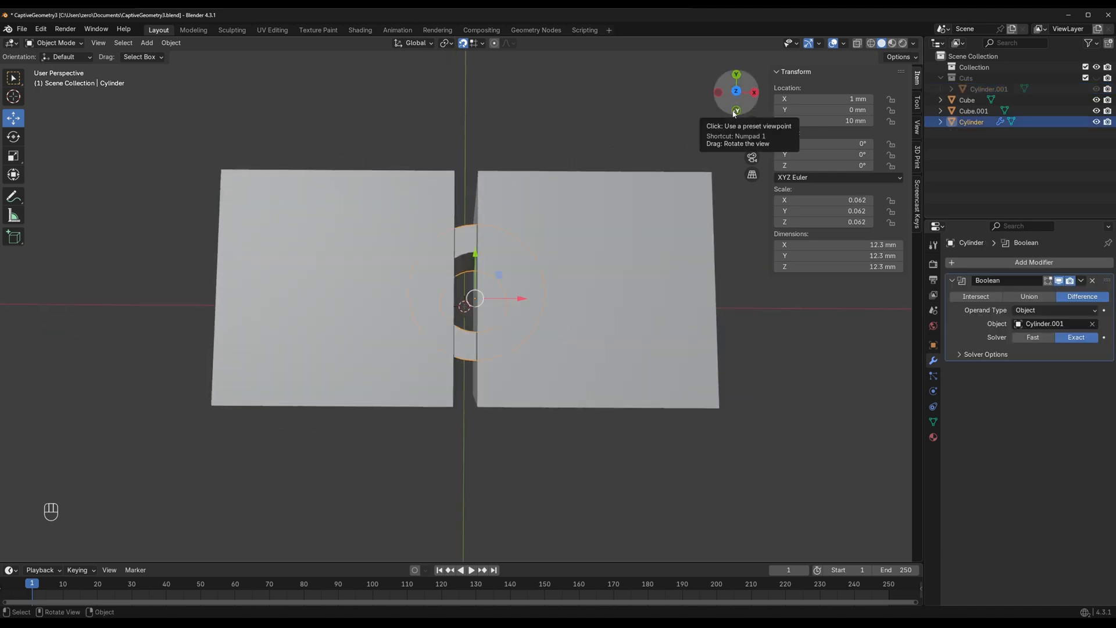
# Add a Boolean Difference with Cube.002 slicing a corner off, and lower the pin's top to 10.2 mm tall
pyautogui.click(736, 112)
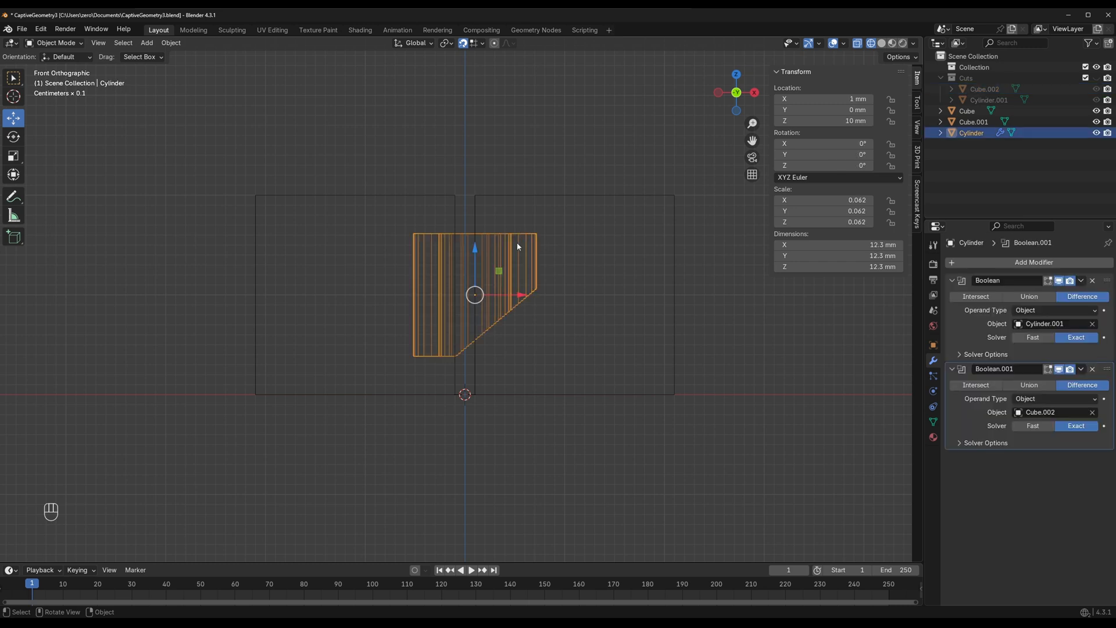
pyautogui.press('Tab')
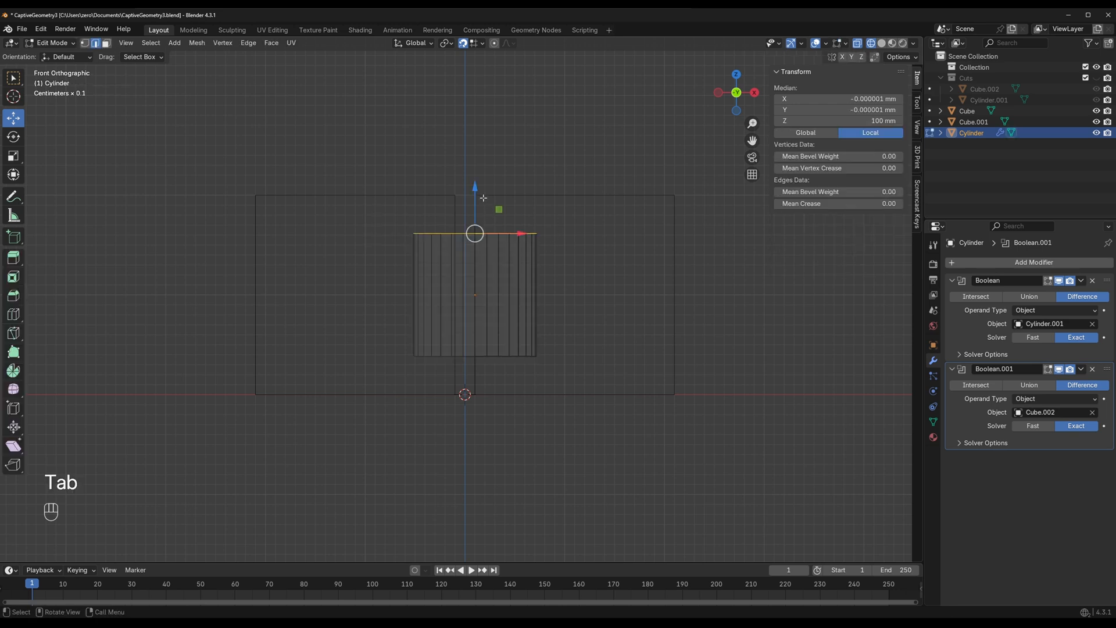
pyautogui.moveTo(474, 233); pyautogui.dragTo(474, 255)
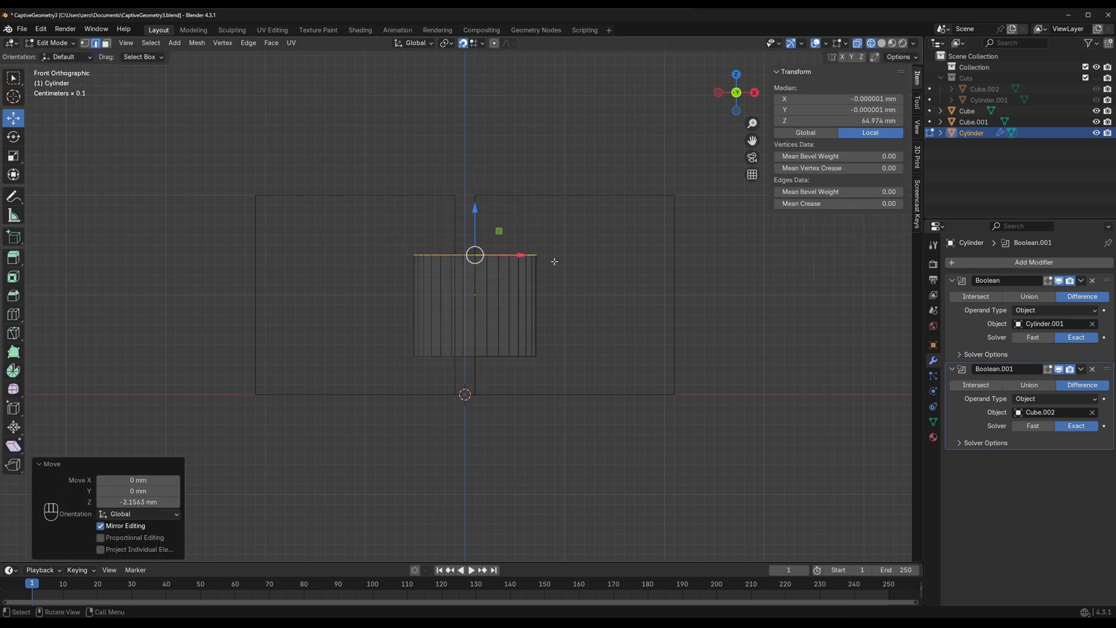
pyautogui.press('Tab')
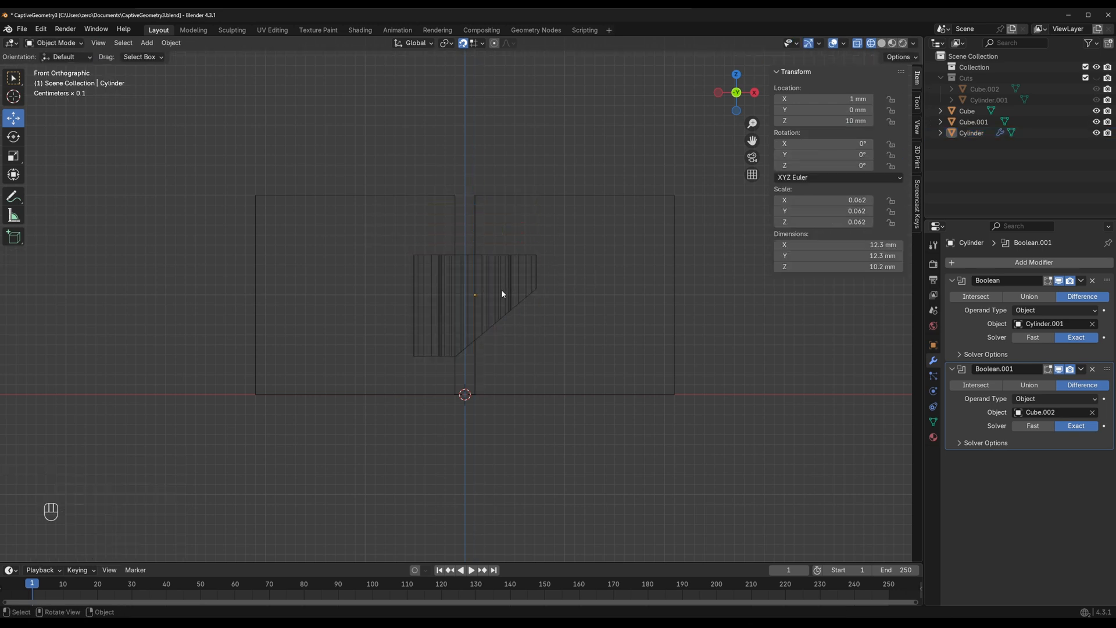
# With Cube.001 selected, bring up the add-mesh list for a UV Sphere socket cutter
pyautogui.press('shift+a')
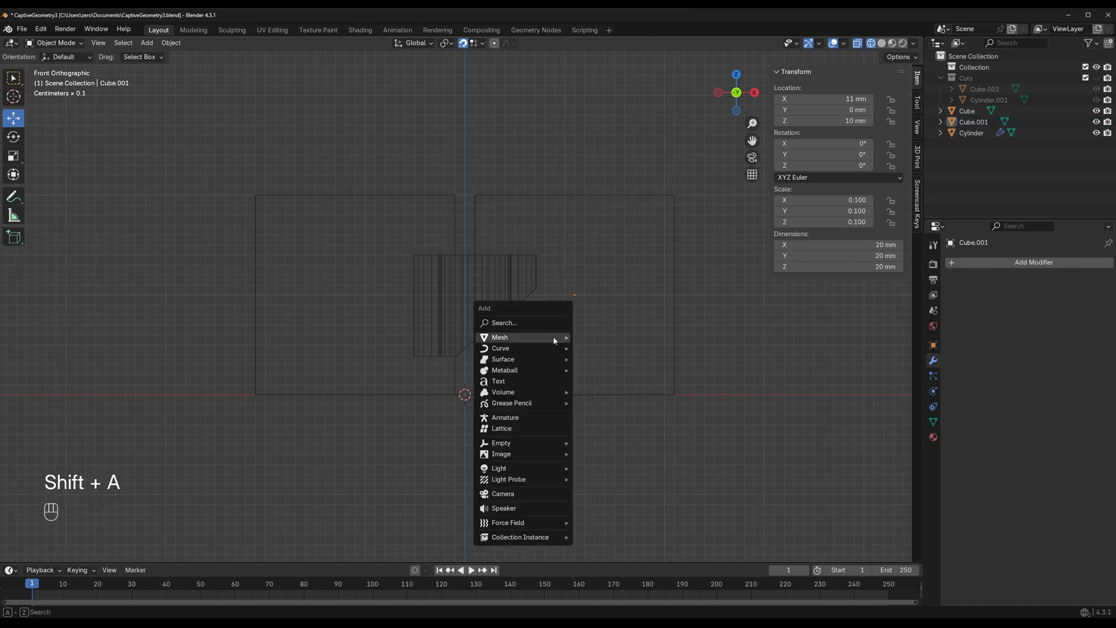
pyautogui.moveTo(499, 337)
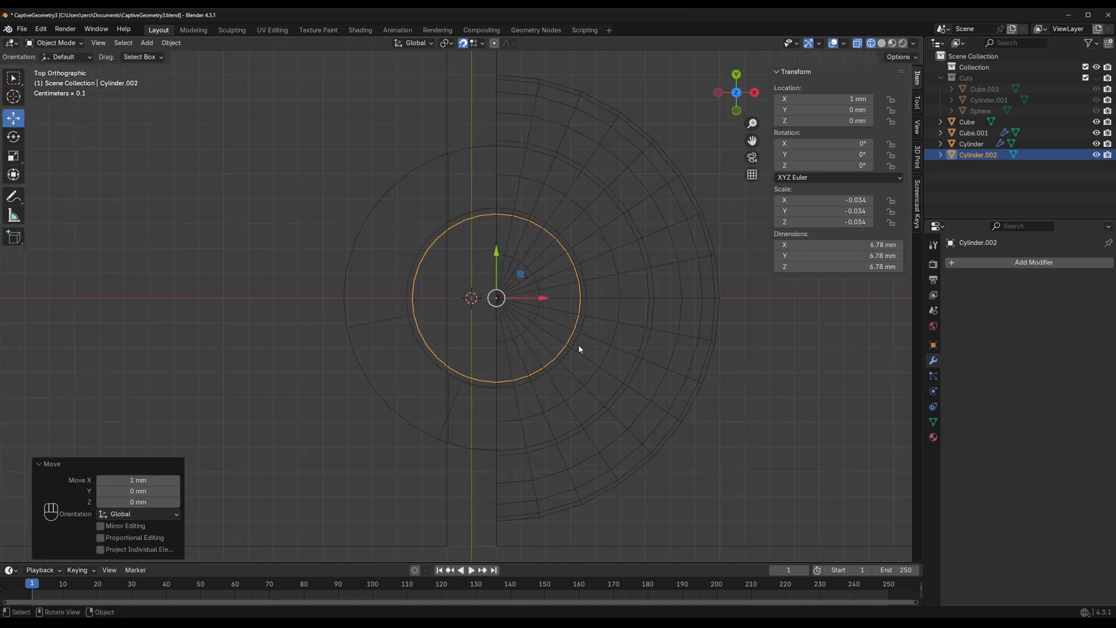
# Scale the new cylinder to a 3.12 mm rod and stretch its top vertices so it stands 12 mm tall
pyautogui.press('s')
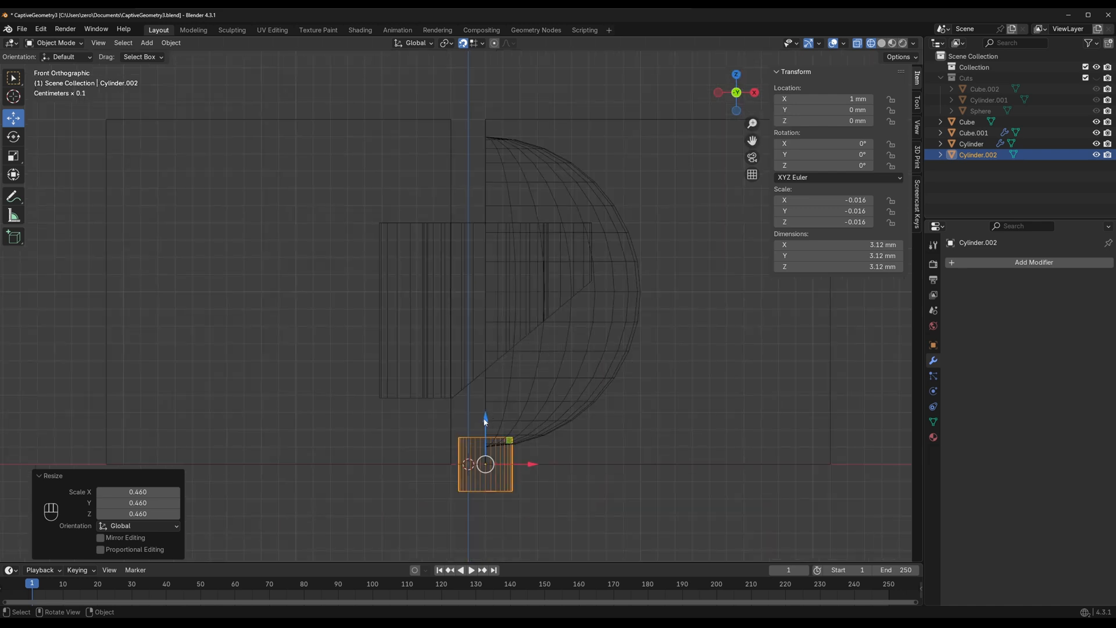
pyautogui.press('Tab')
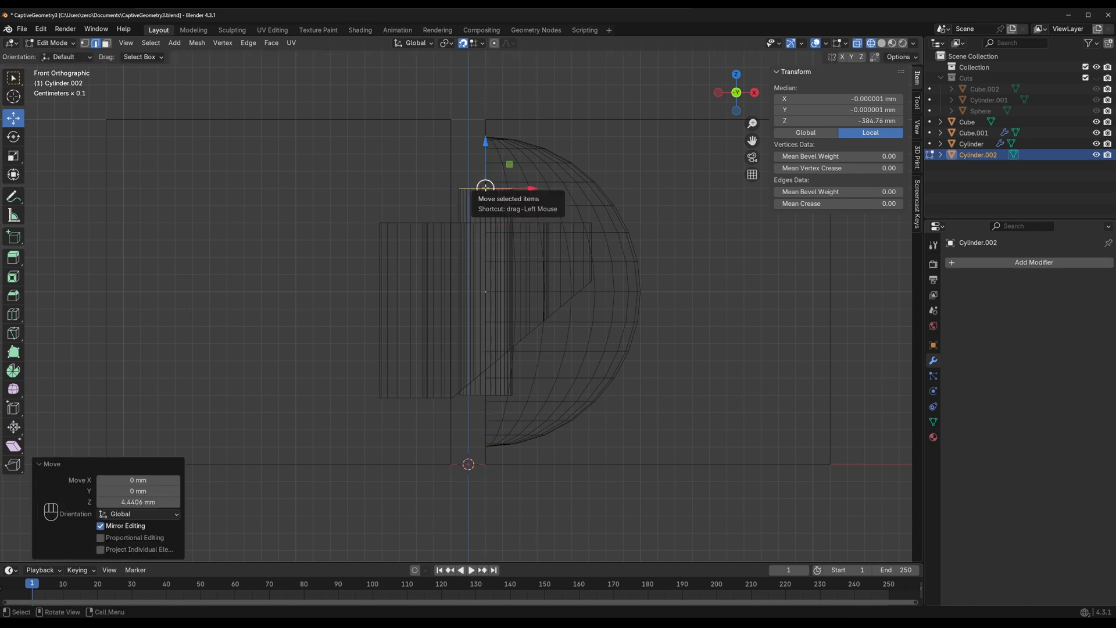
pyautogui.press('Tab')
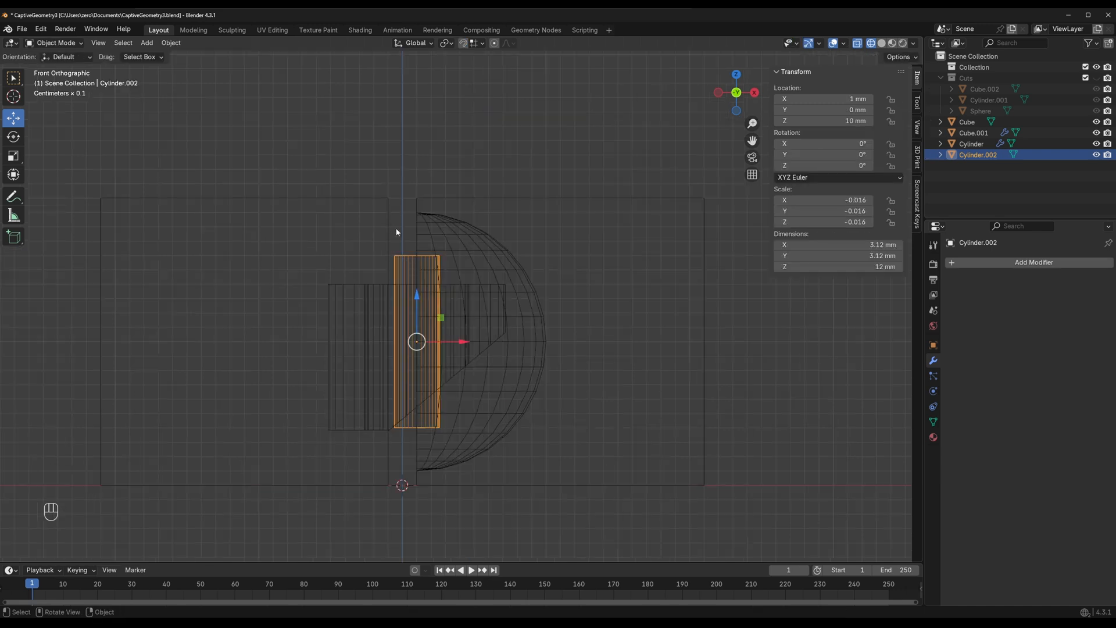
pyautogui.moveTo(404, 258)
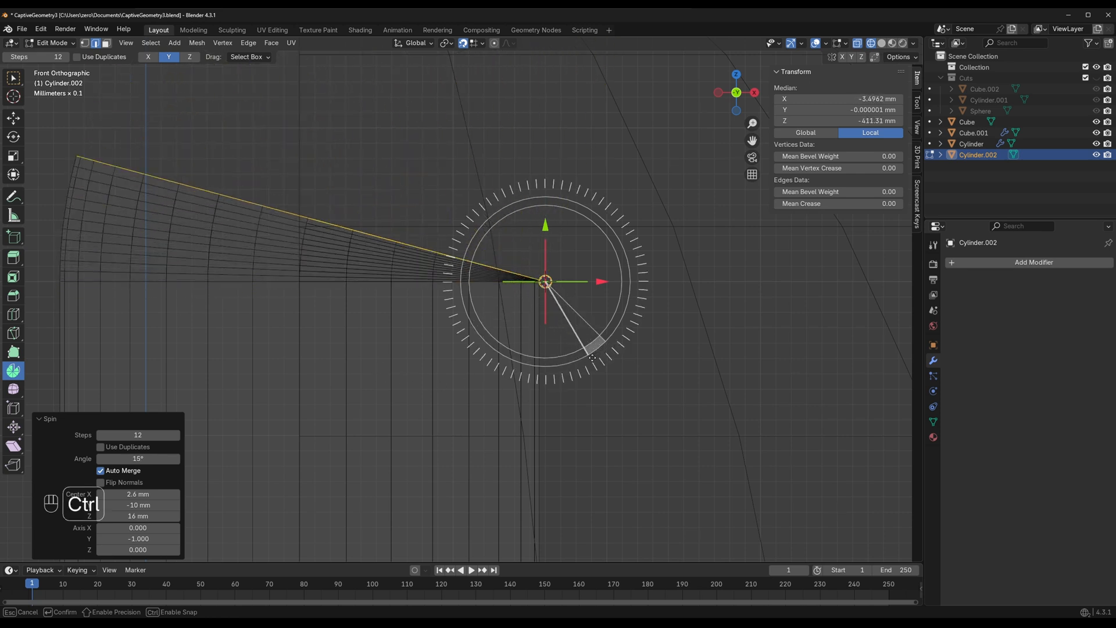
# Spin the rod's bottom ring into a 50° curve in 12 steps and extrude the hook end
pyautogui.moveTo(593, 358); pyautogui.dragTo(544, 373)
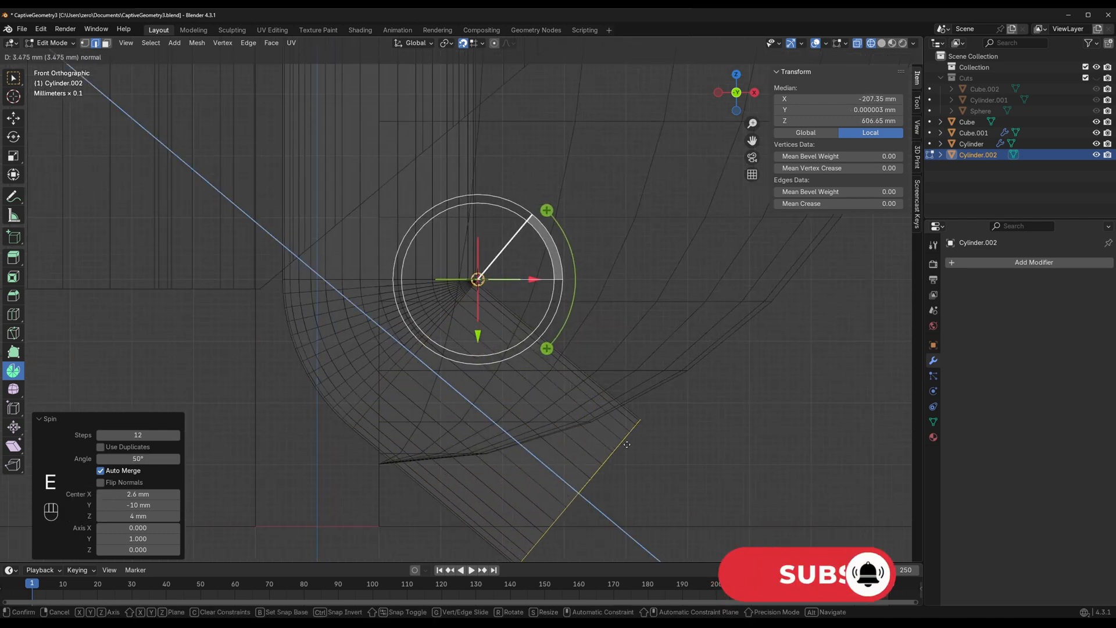
pyautogui.press('Tab')
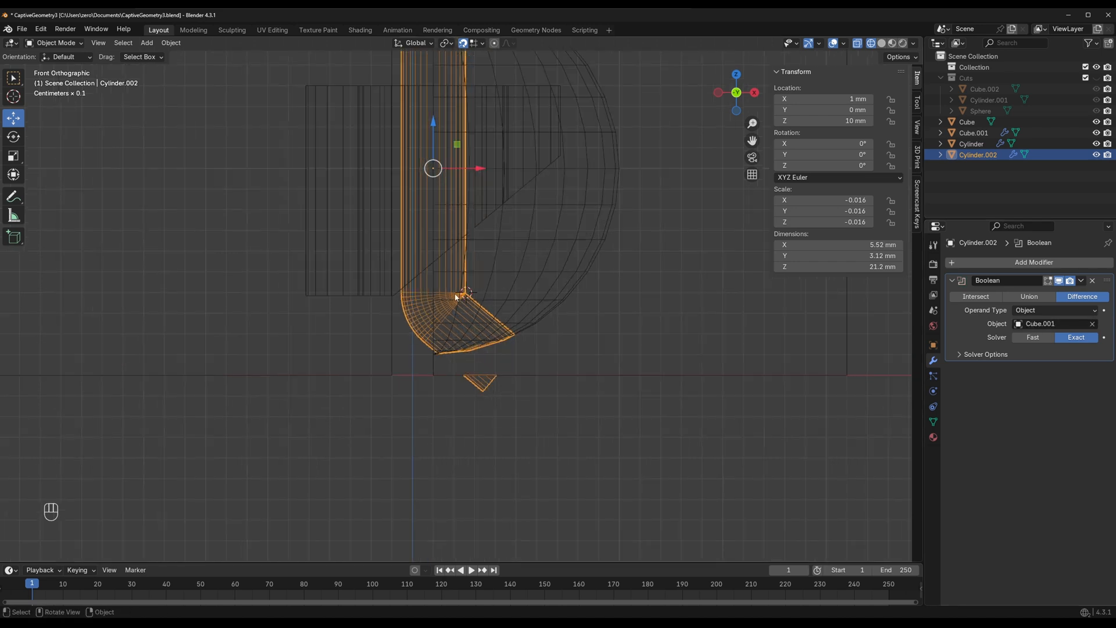
# Leave Edit Mode on the hooked rod so Cube.001 can be subtracted with an Exact Difference boolean
pyautogui.press('Tab')
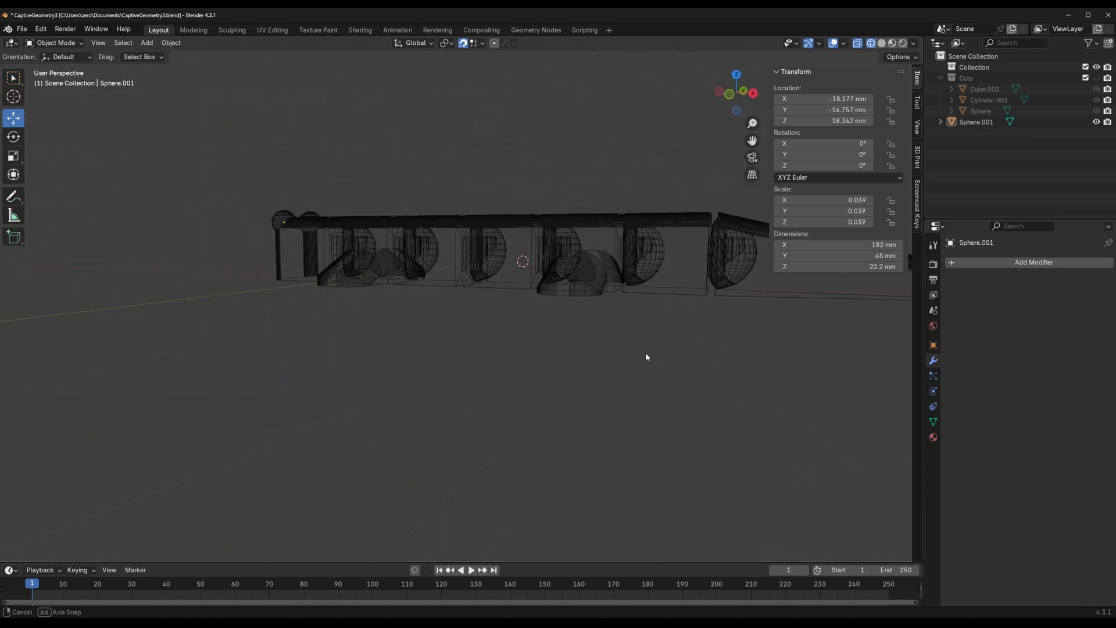
# Orbit the viewport to inspect the 182 mm arrayed chain of hooked, socketed links
pyautogui.moveTo(647, 357); pyautogui.dragTo(451, 380)
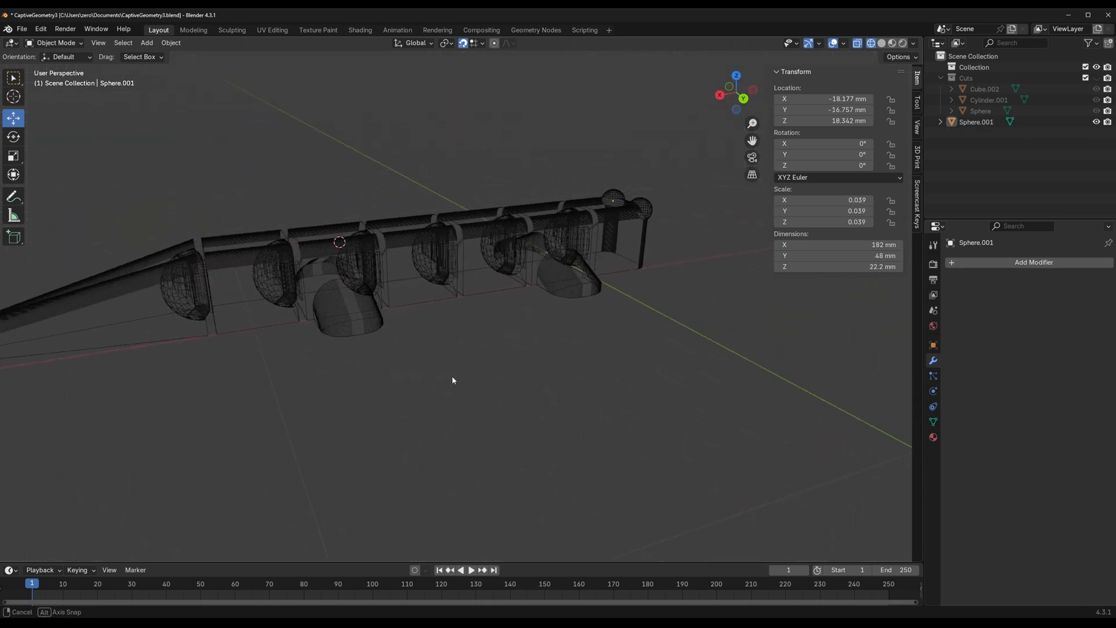